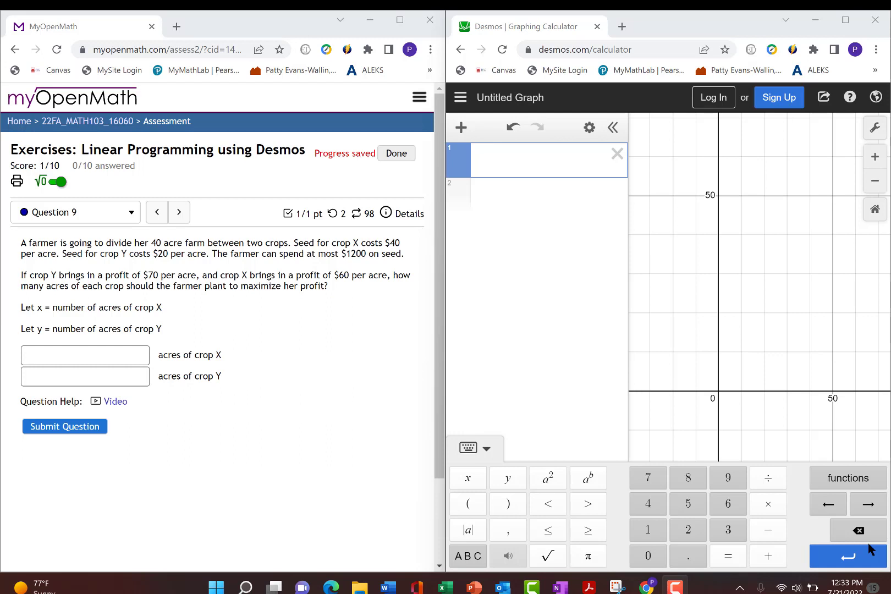
mouse_move(221, 329)
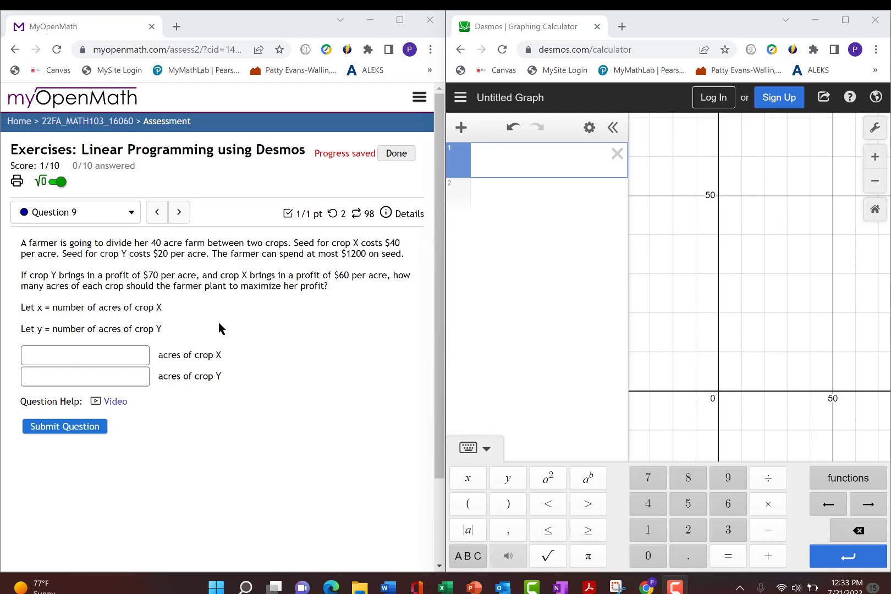
mouse_move(189, 309)
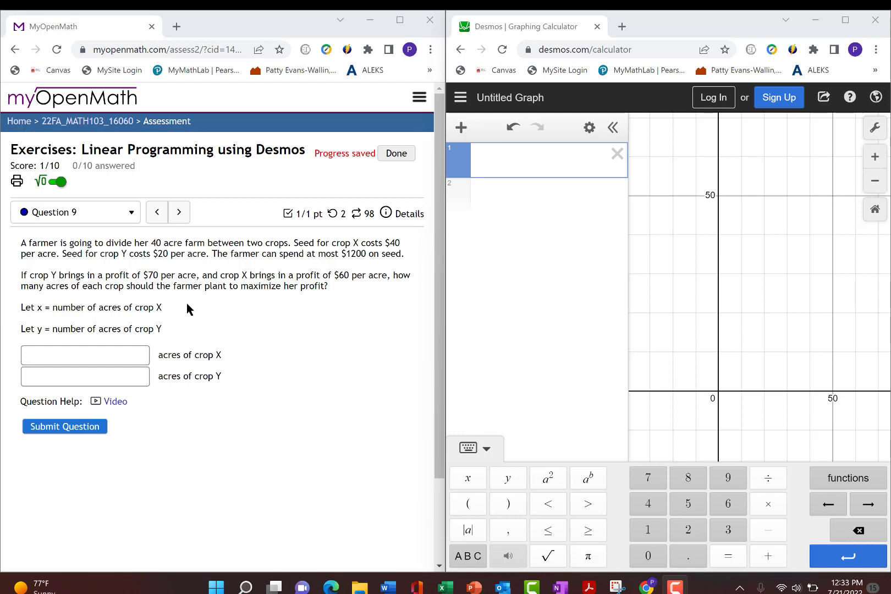
mouse_move(40, 321)
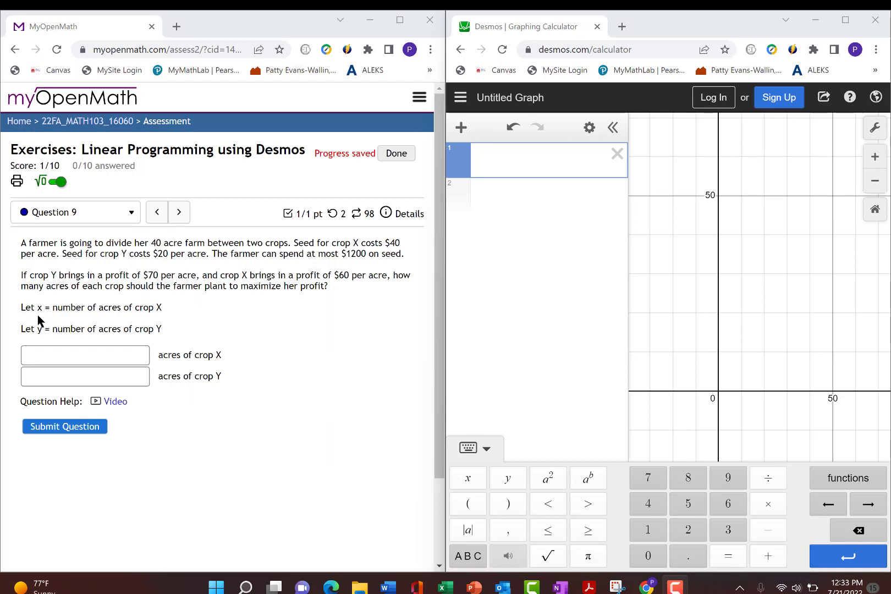
mouse_move(166, 319)
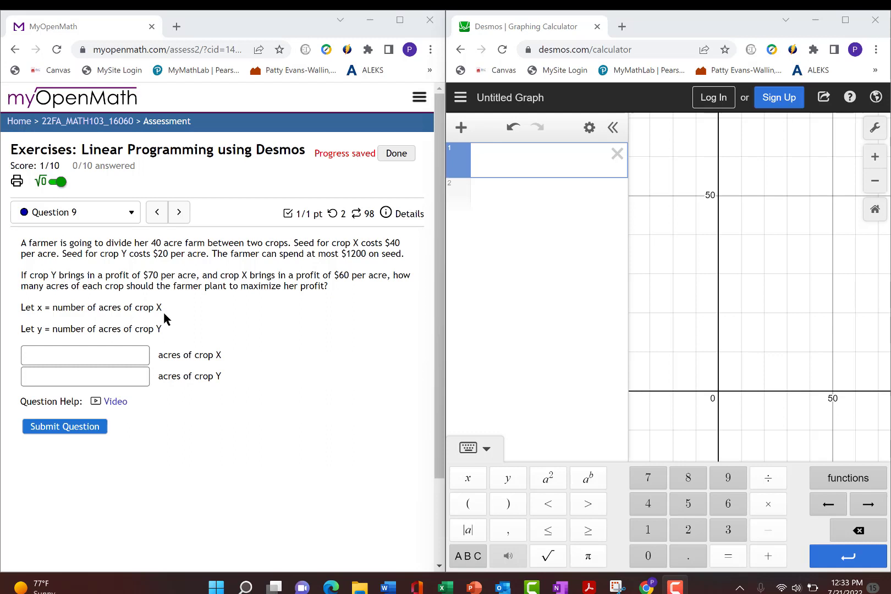
mouse_move(166, 335)
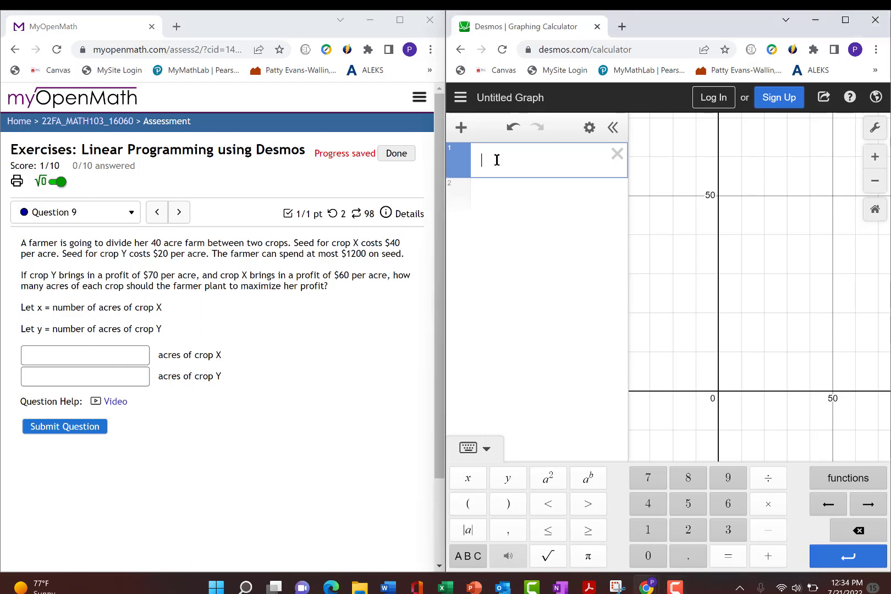
Step: Graph the non-negativity inequalities x ≥ 0 and y ≥ 0 on separate expression lines
type("x")
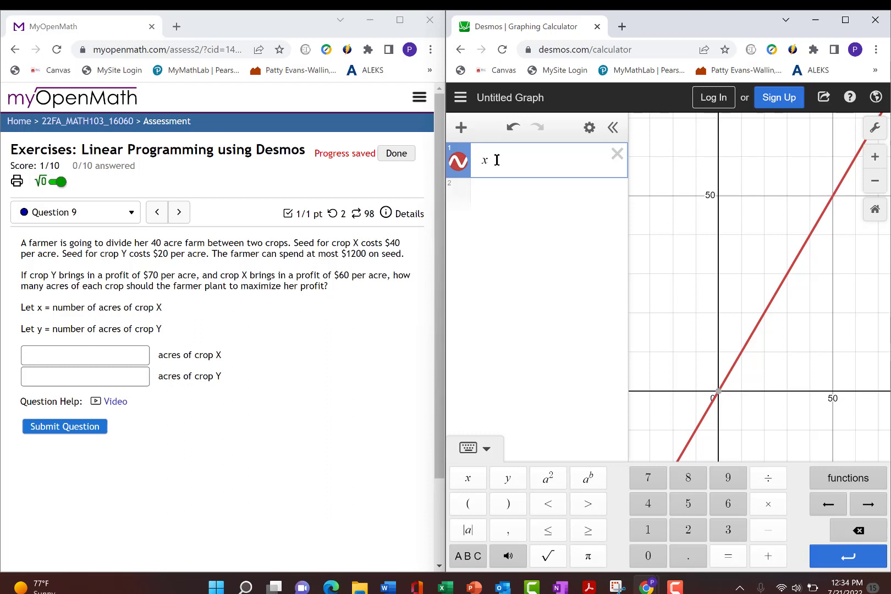
type("≥0")
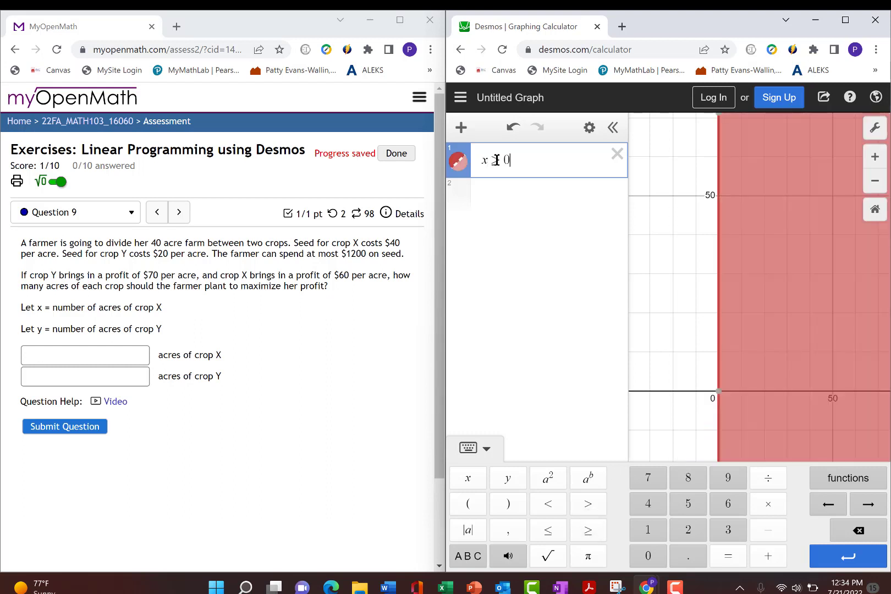
key("Enter")
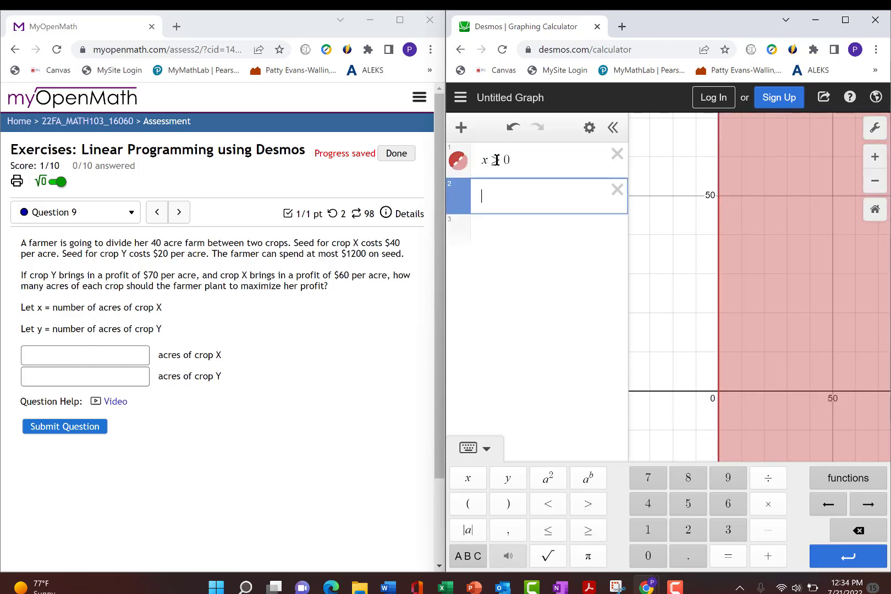
type("y ≥ 0")
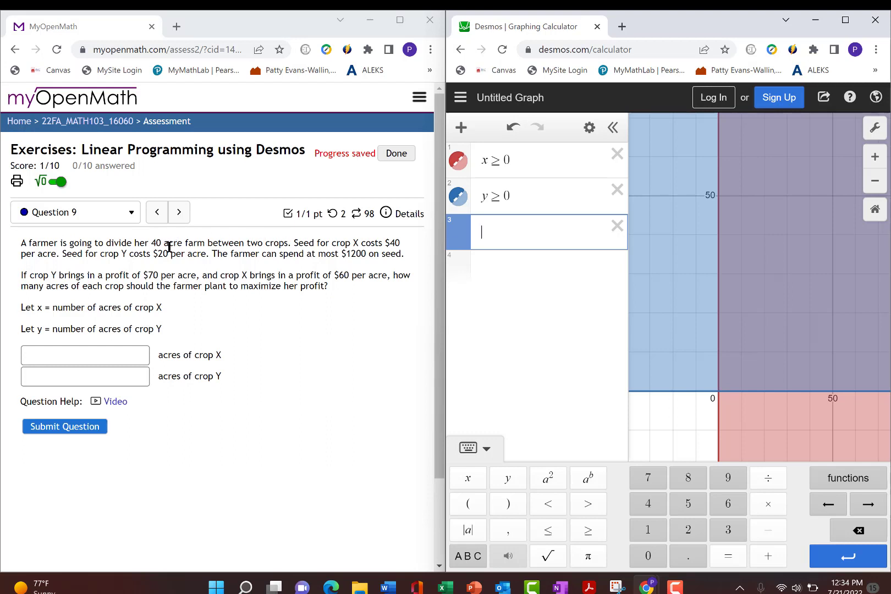
mouse_move(524, 233)
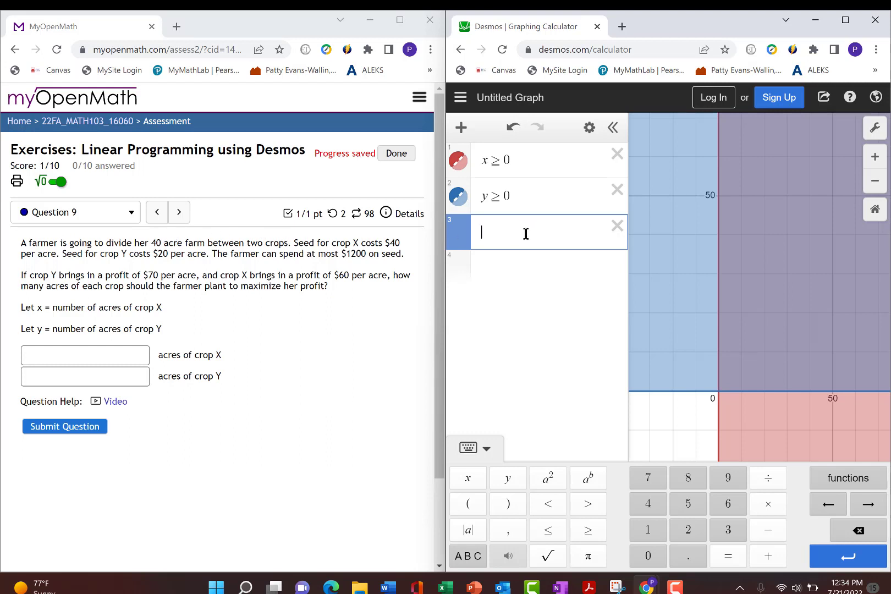
Step: Add the land constraint x + y ≤ 40 as the third inequality
type("x+y≤")
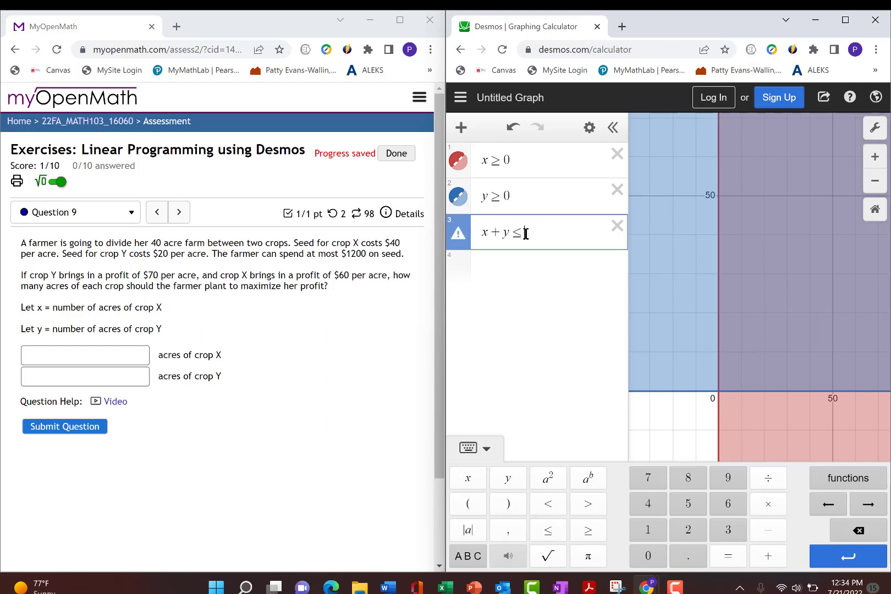
type("40")
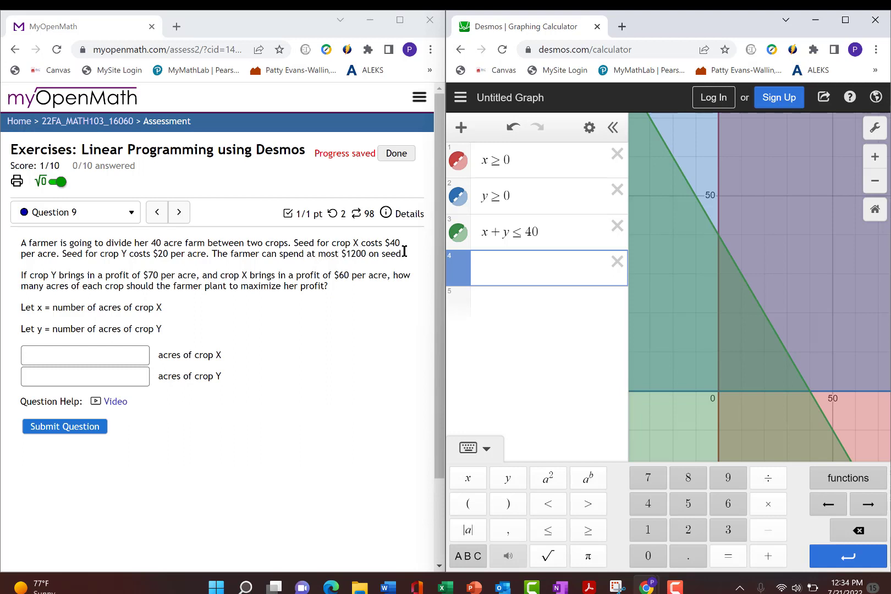
Step: Graph the seed-budget inequality 40x + 20y ≤ 1200 using the keypad's ≤ sign
type("4")
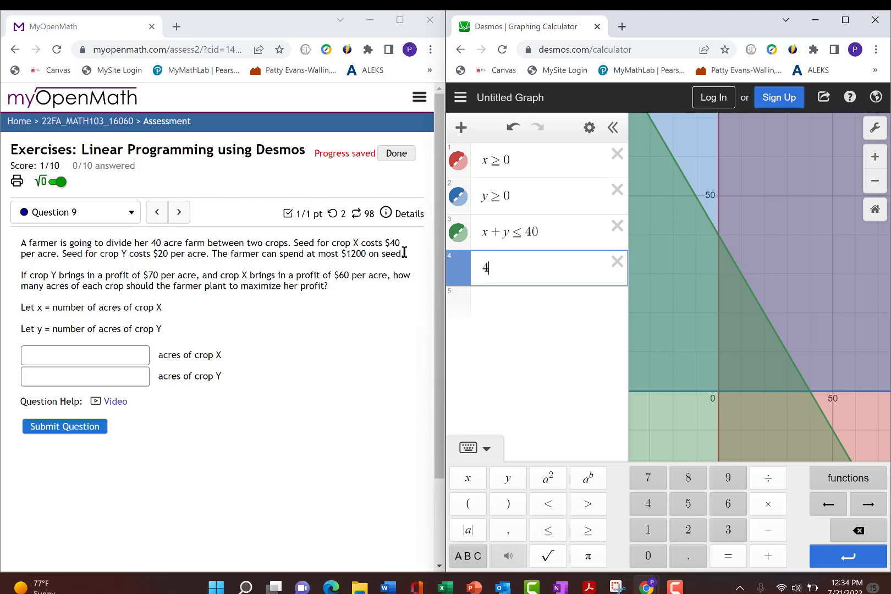
type("0x")
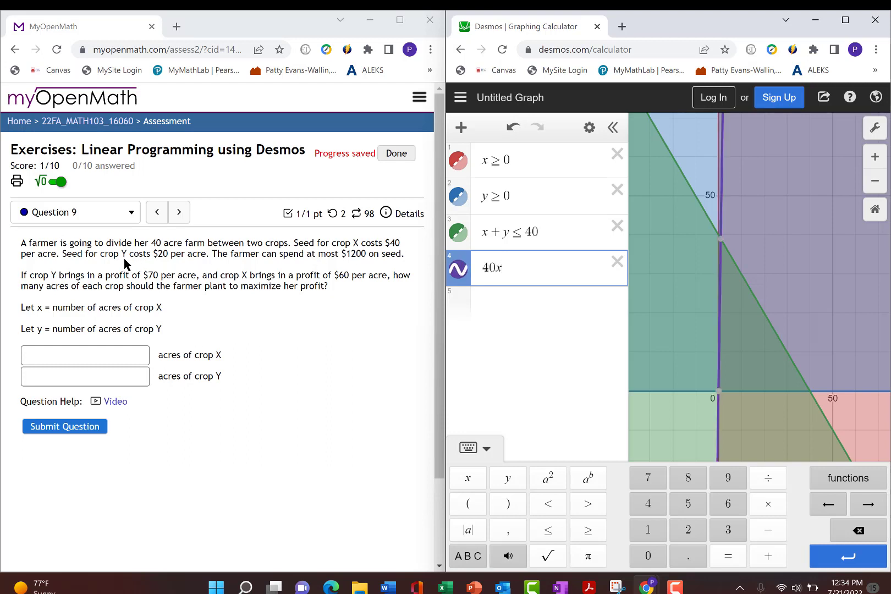
mouse_move(168, 267)
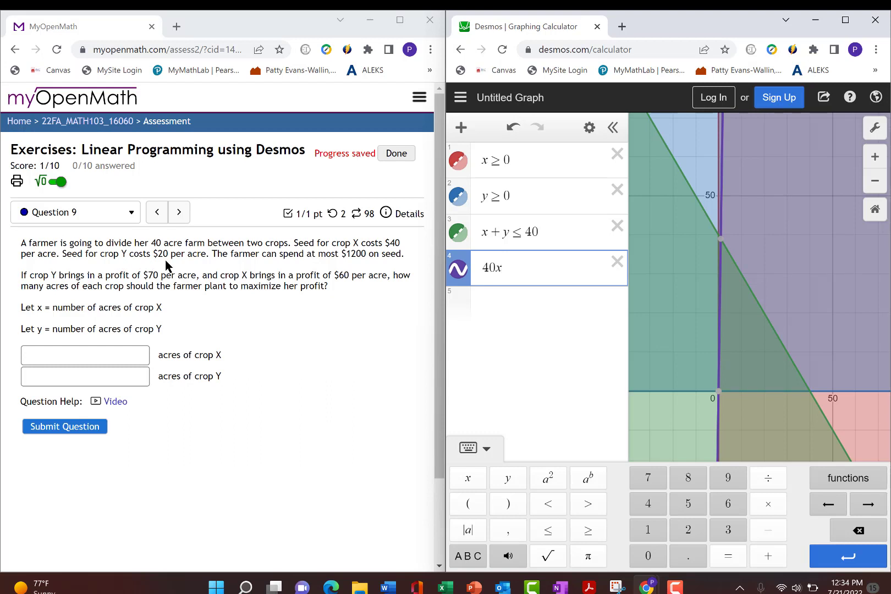
type("+")
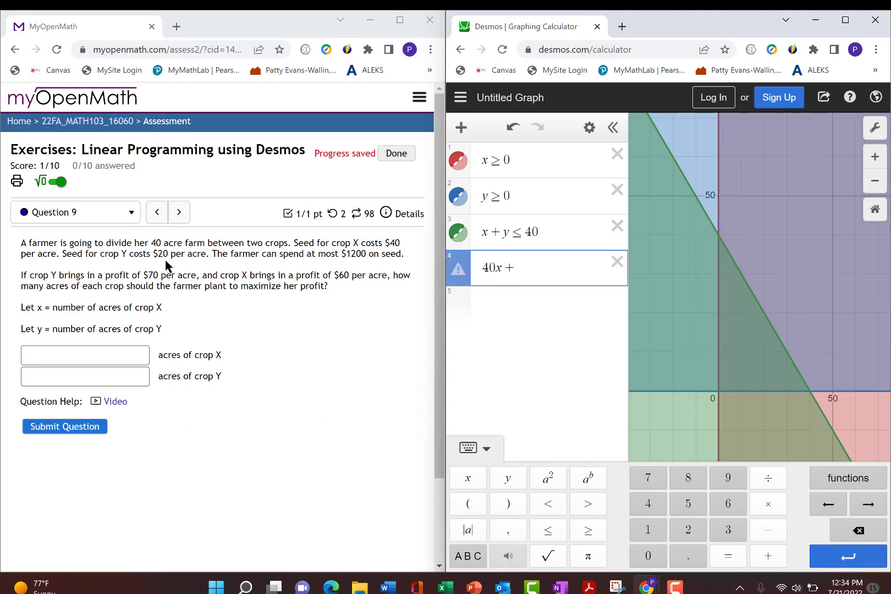
type("20y")
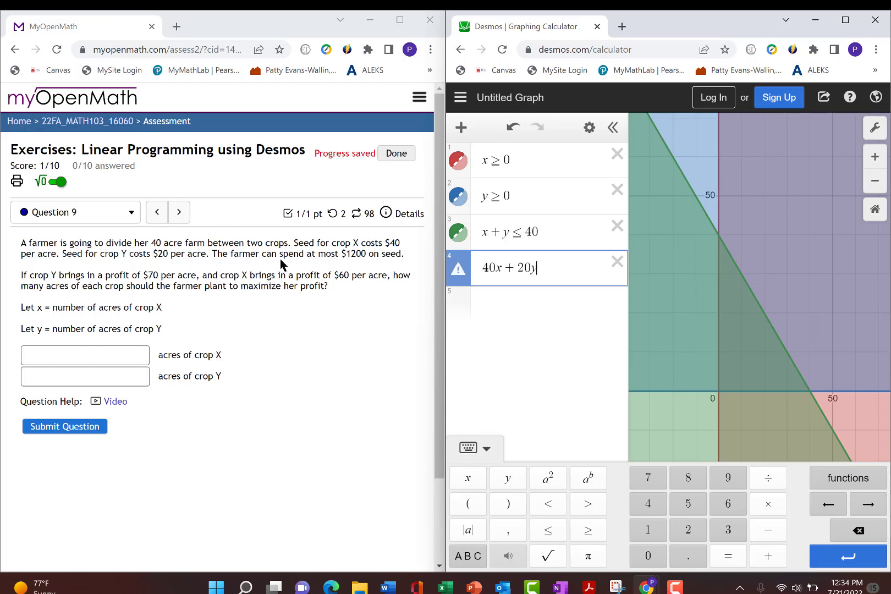
mouse_move(388, 269)
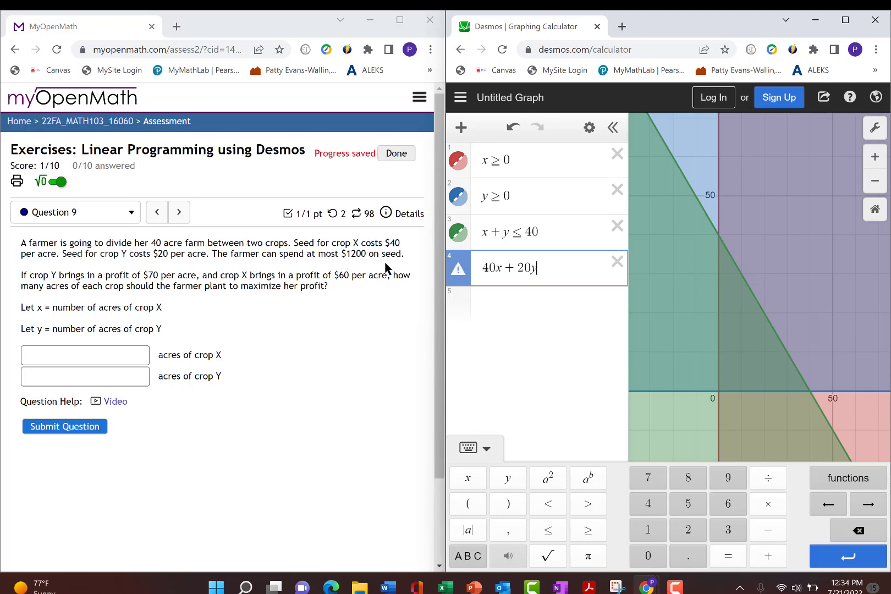
left_click(547, 529)
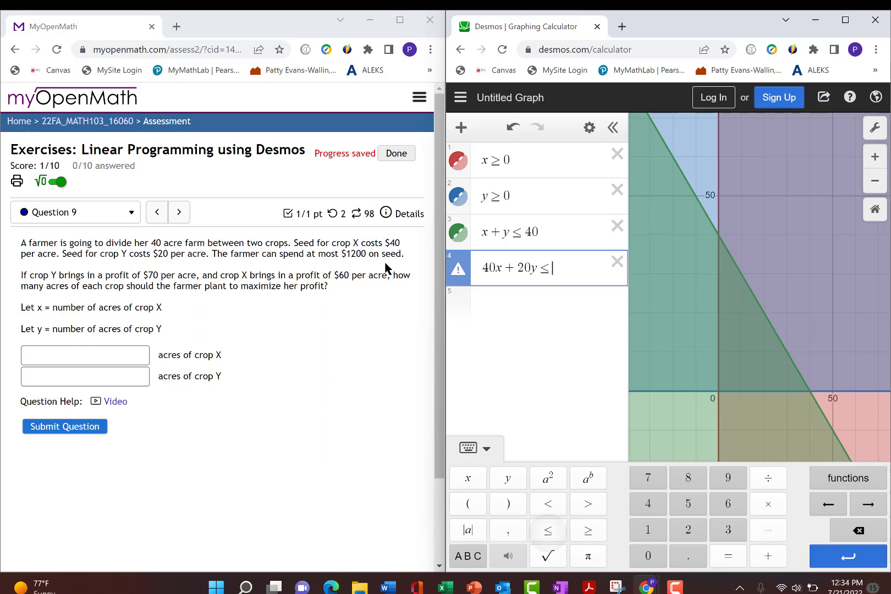
type("1200")
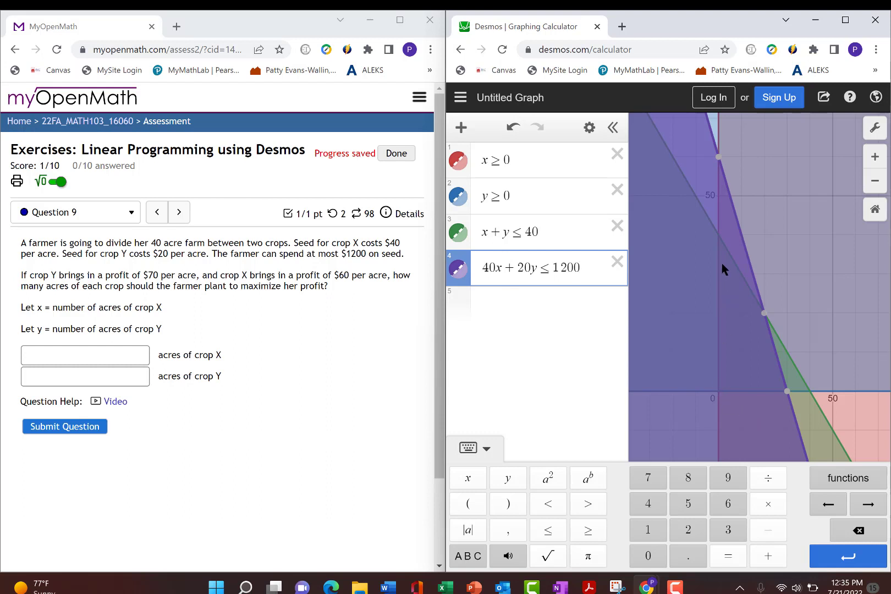
mouse_move(786, 400)
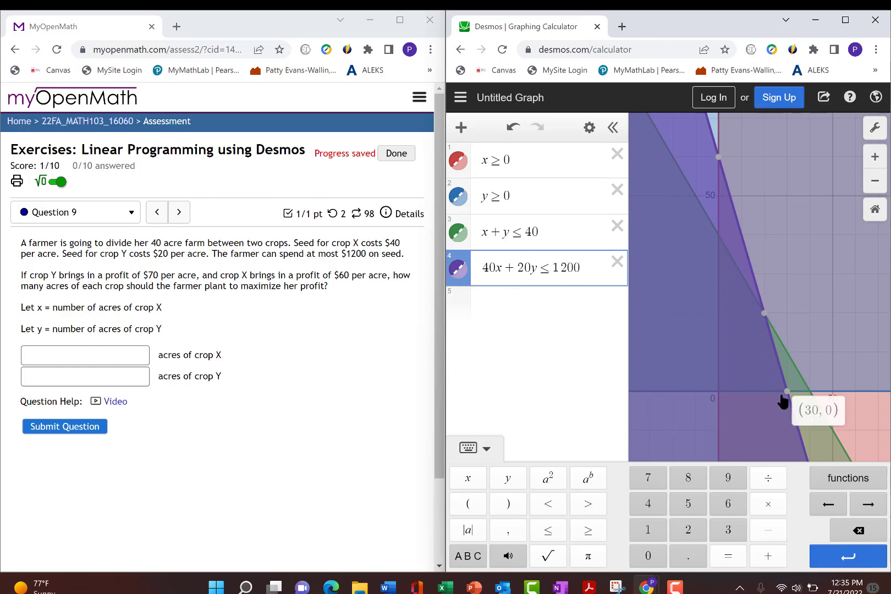
mouse_move(714, 396)
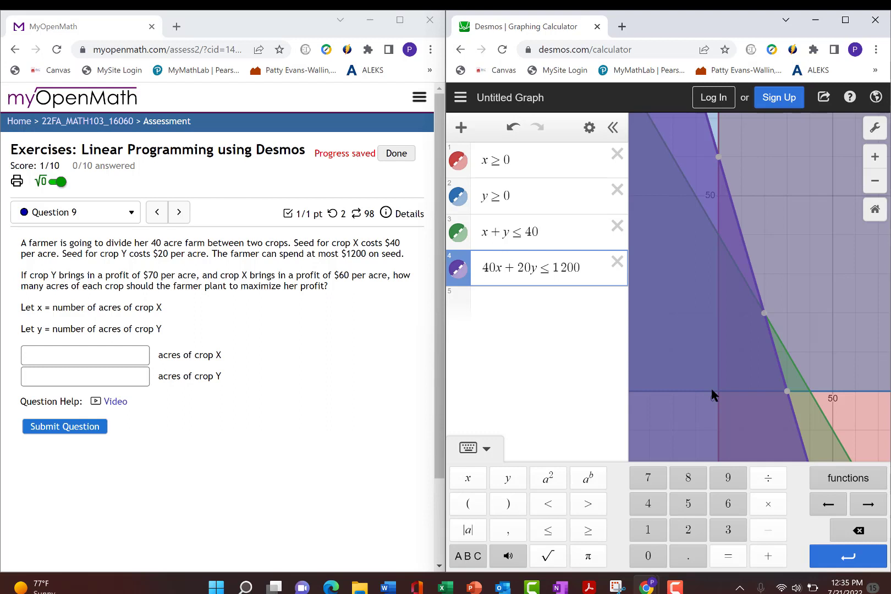
mouse_move(188, 317)
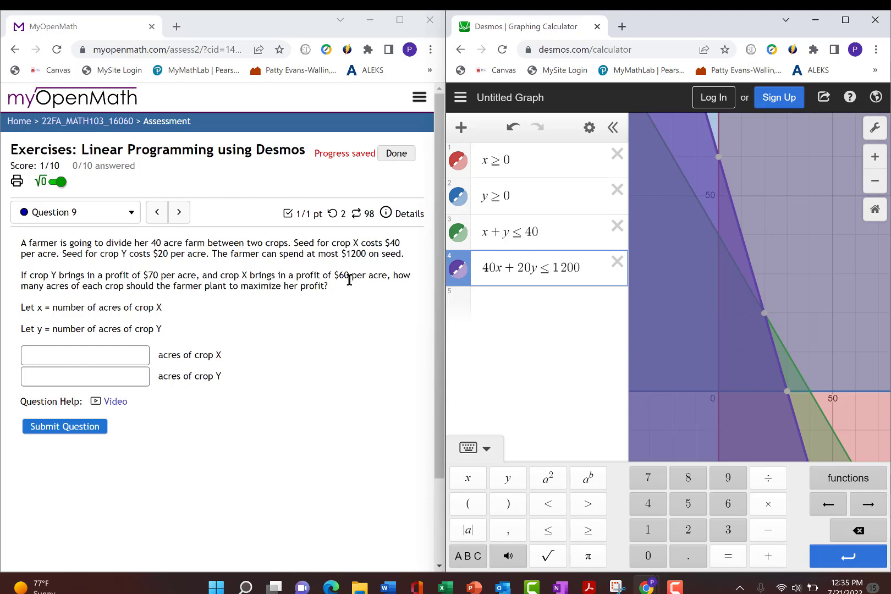
mouse_move(85, 298)
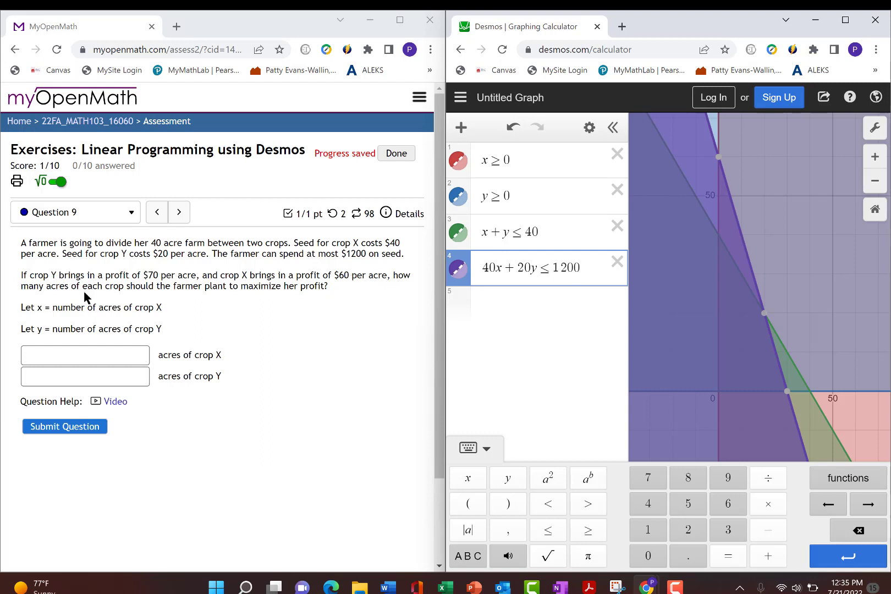
mouse_move(225, 300)
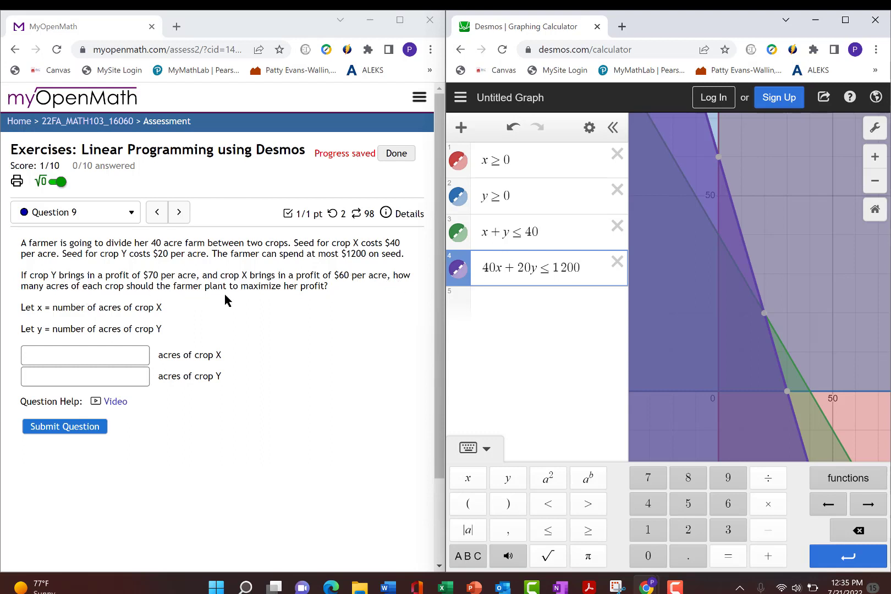
mouse_move(261, 287)
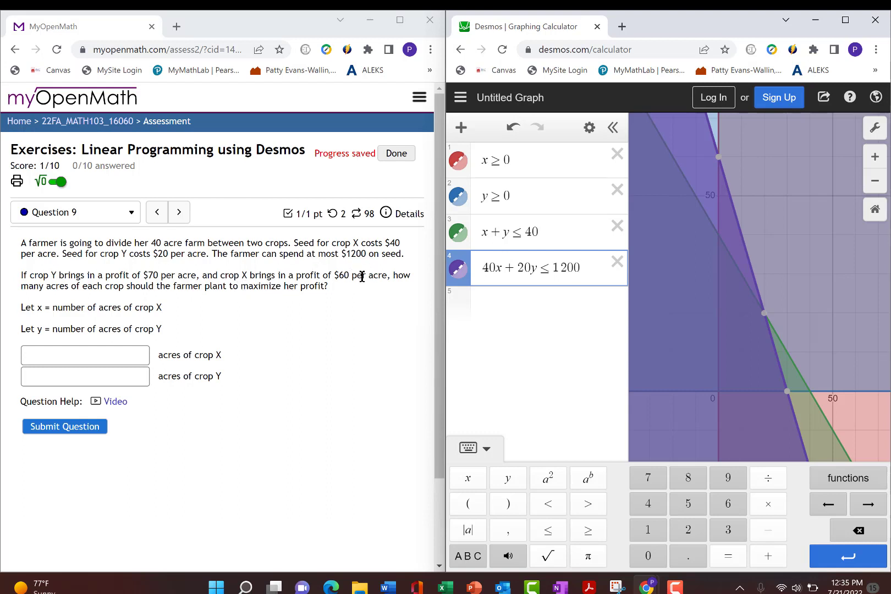
Step: Define the profit function f(x,y) = 70y + 60x on a new line after the budget inequality
left_click(536, 303)
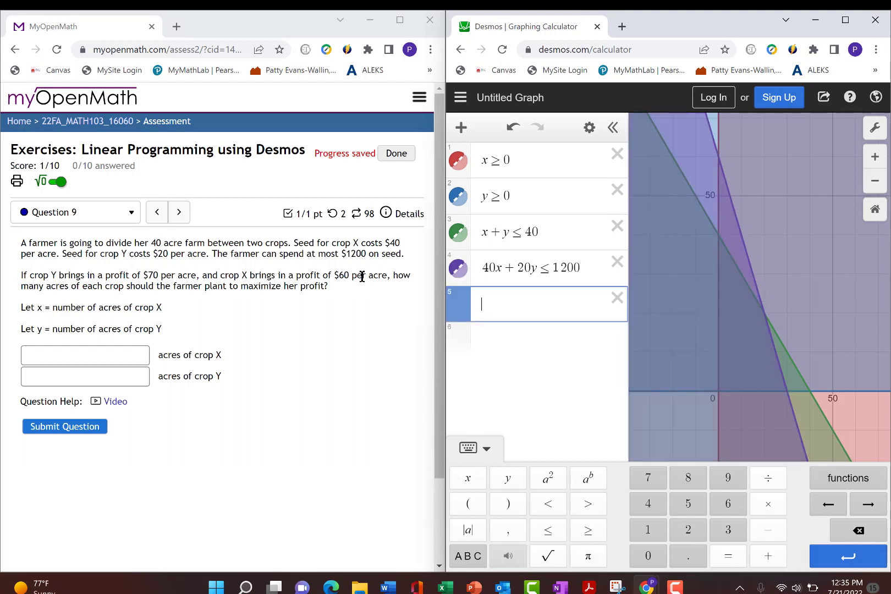
type("f(")
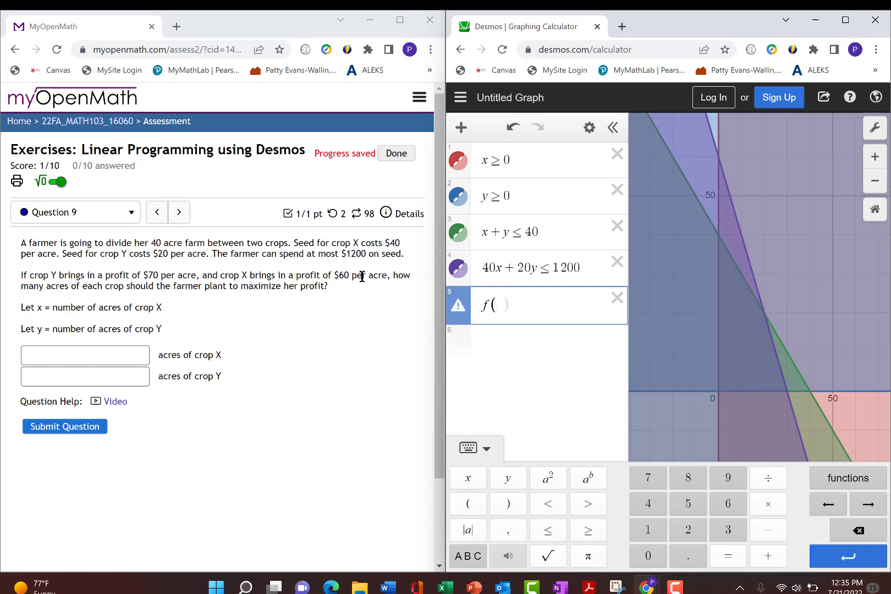
type("x,y")
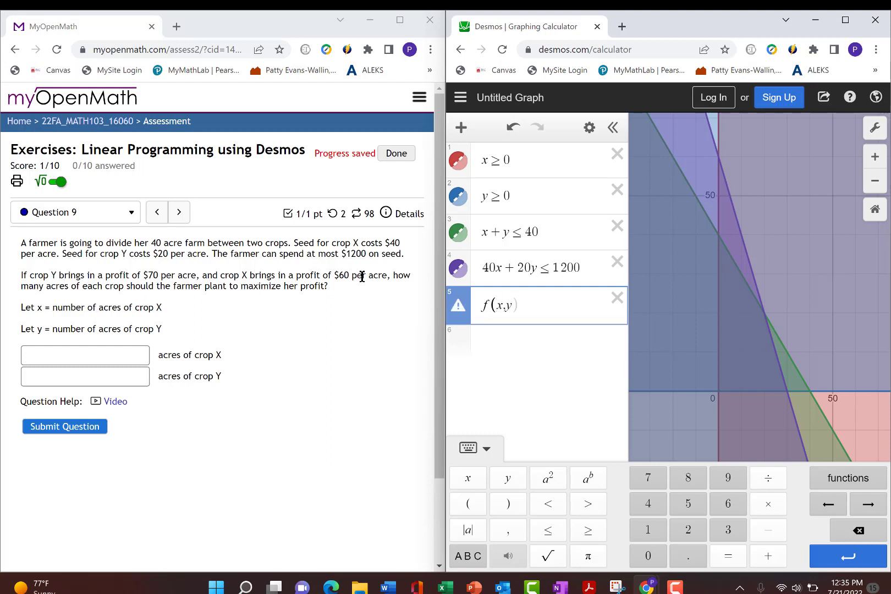
type("=")
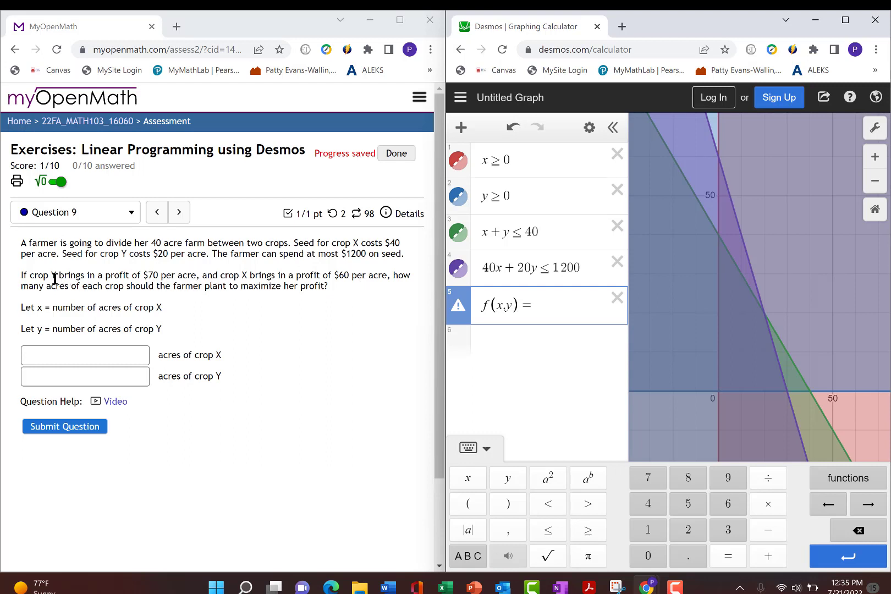
type("70")
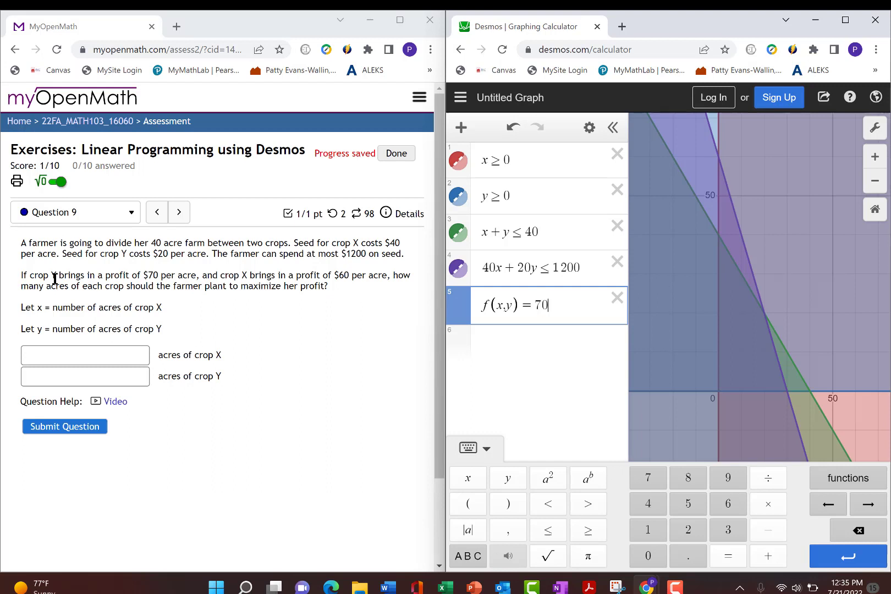
type("y +")
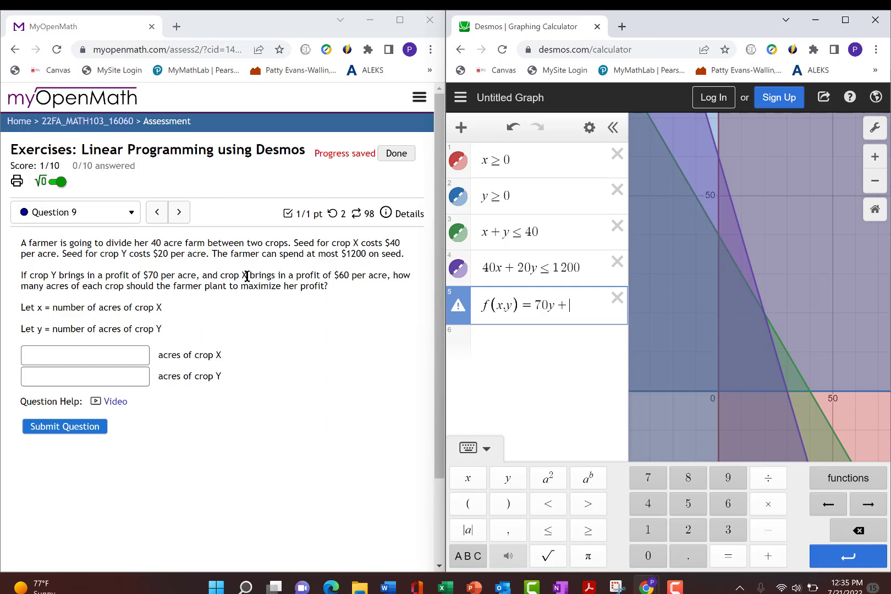
type("60x")
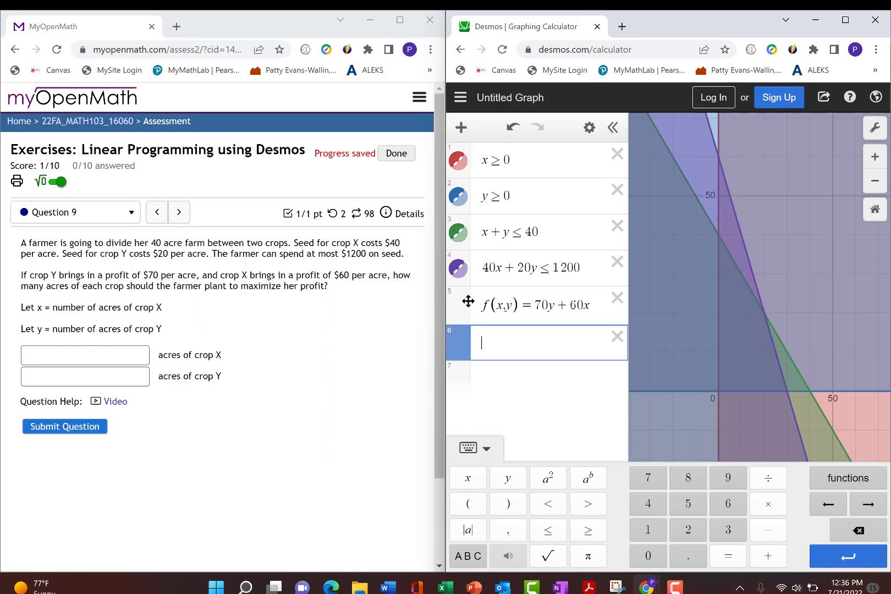
mouse_move(736, 399)
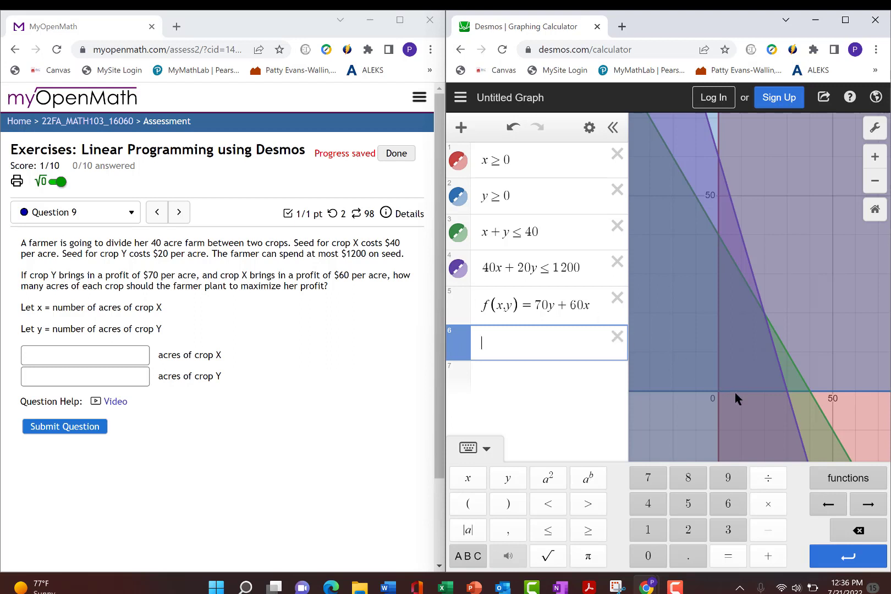
mouse_move(720, 396)
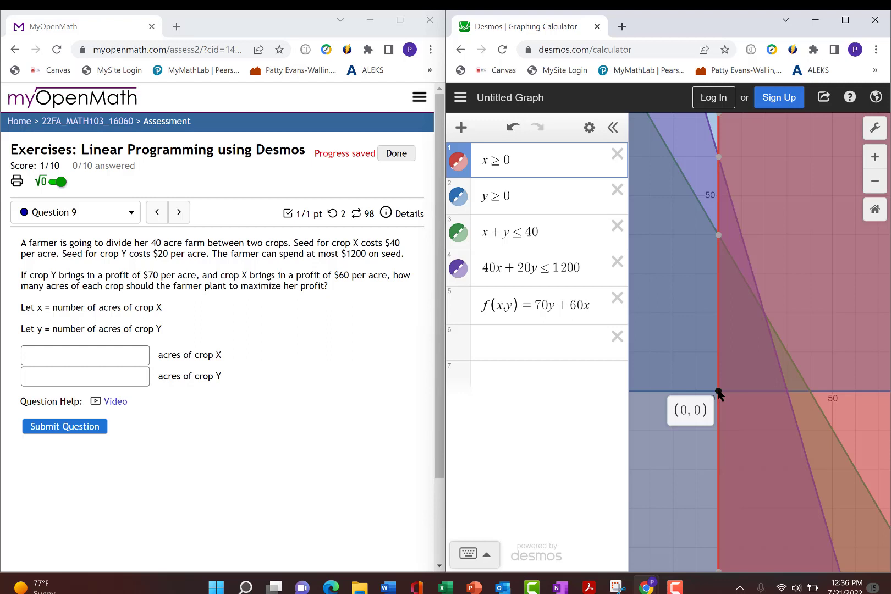
Step: Reveal the coordinates of the corner points (0,0) and (0,40) on the graph
left_click(540, 342)
type("f(0,0)")
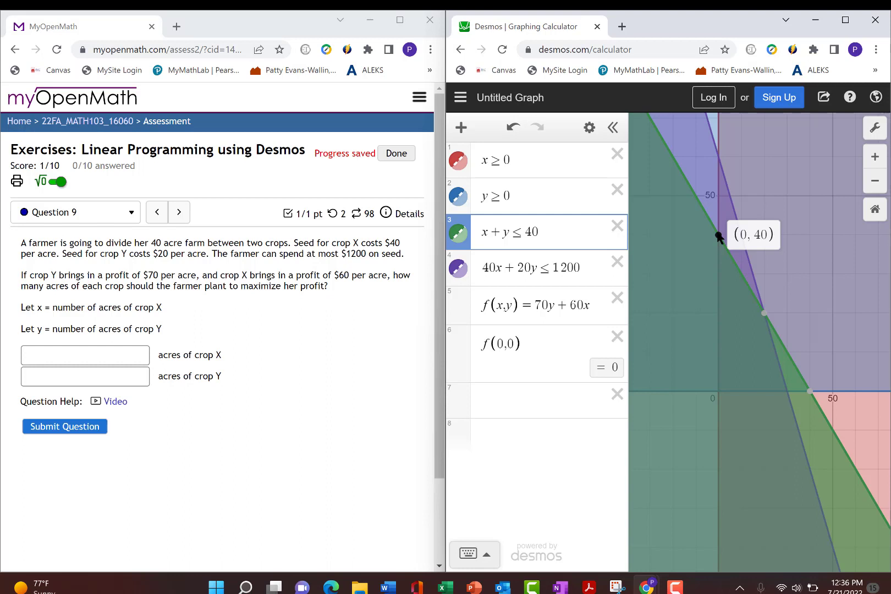
left_click(534, 385)
type("f(0,40)")
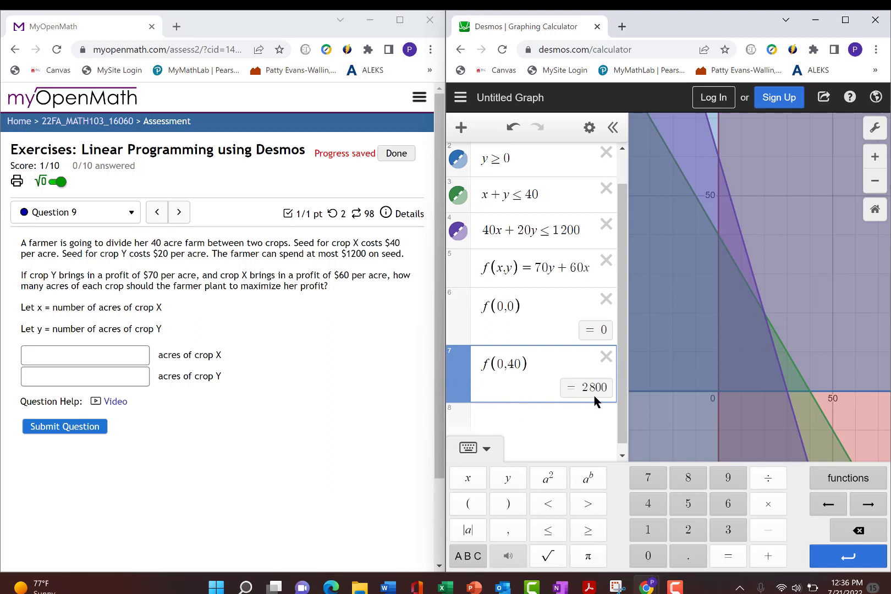
mouse_move(764, 326)
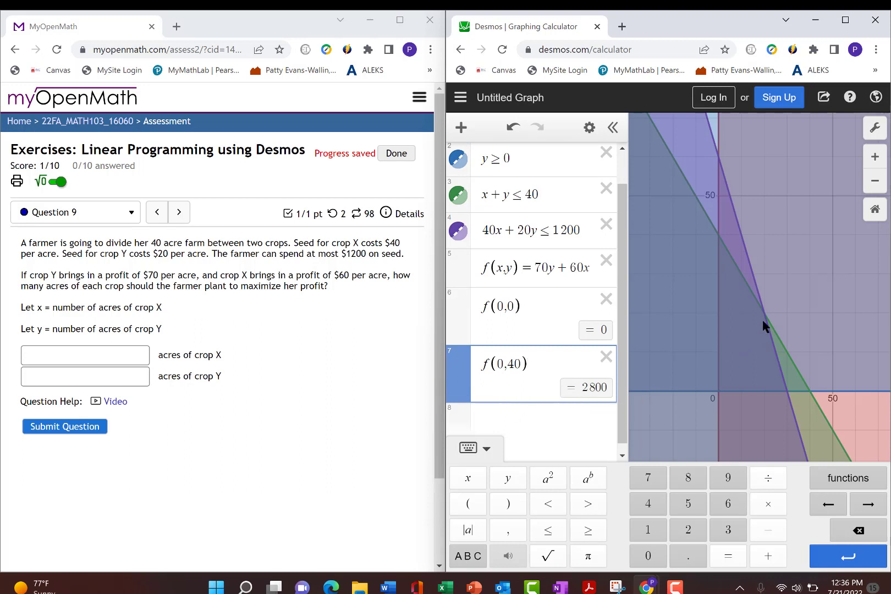
mouse_move(765, 316)
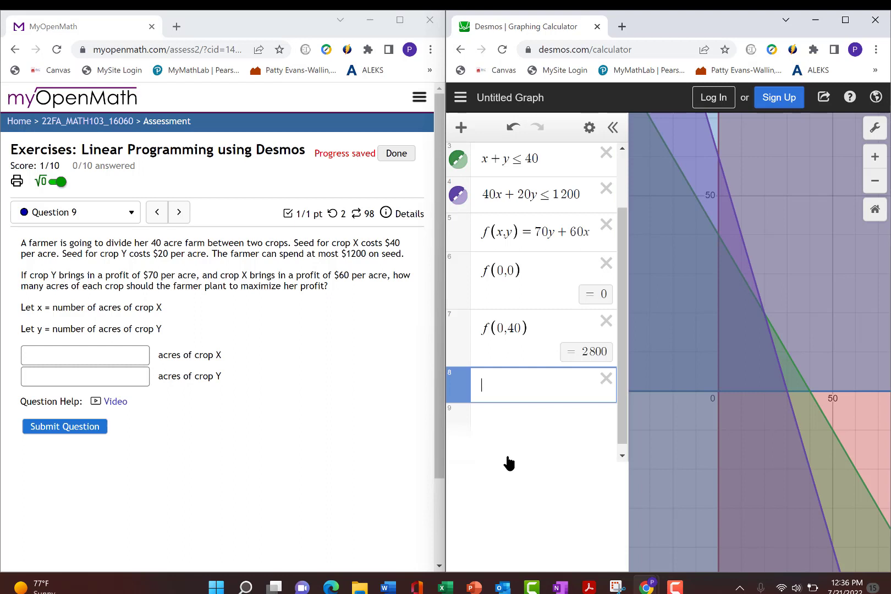
Step: Evaluate the profit at corner (20,20) by entering f(20,20), giving 2600
type("f(")
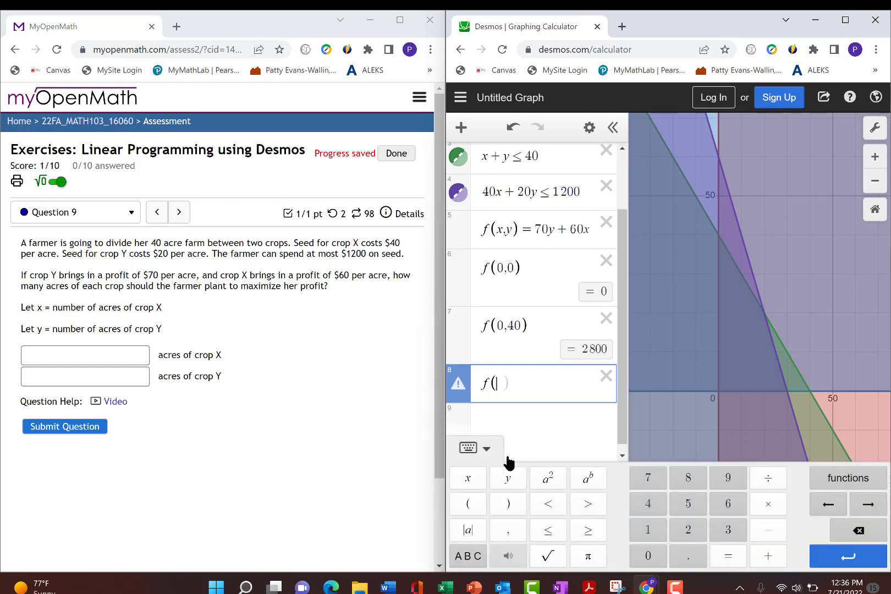
type("20,20")
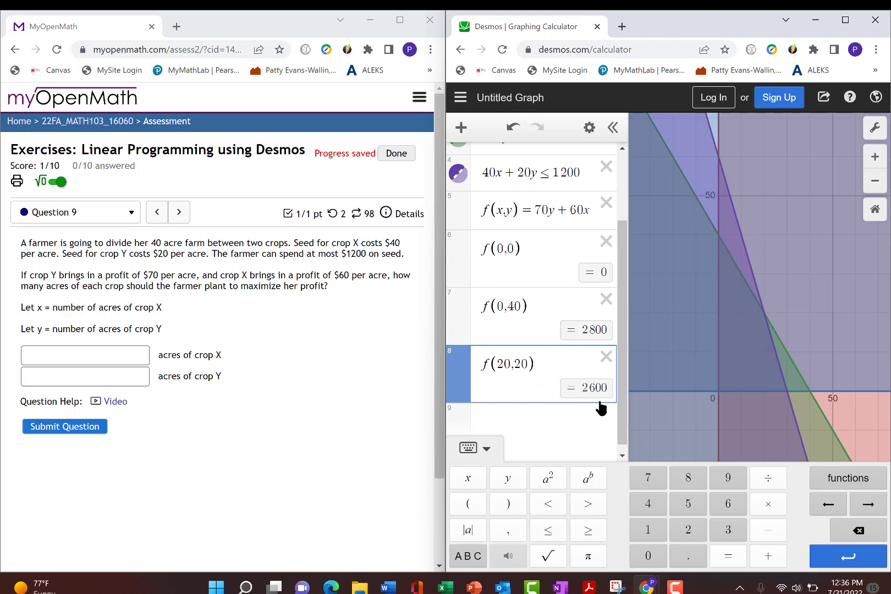
mouse_move(657, 405)
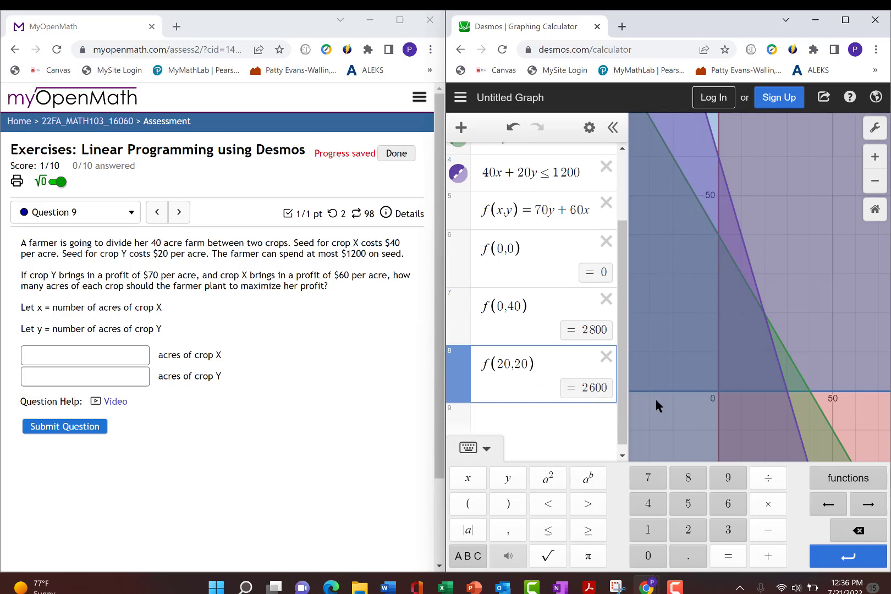
mouse_move(789, 396)
type("f(30,0)")
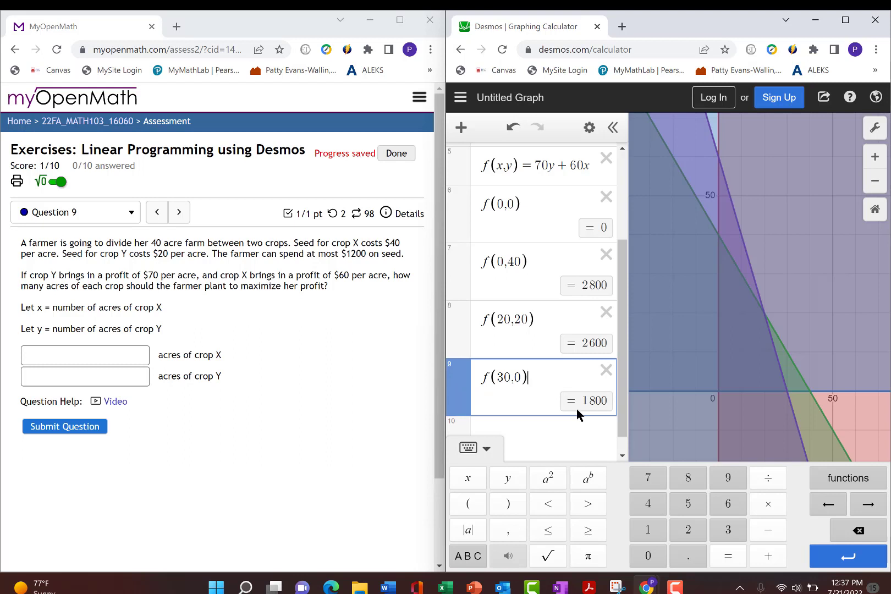
mouse_move(612, 278)
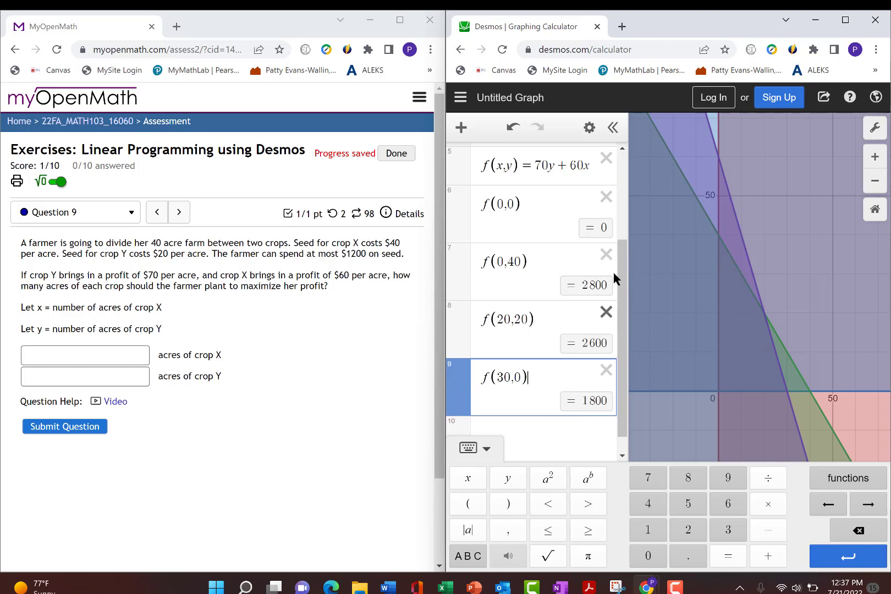
mouse_move(608, 298)
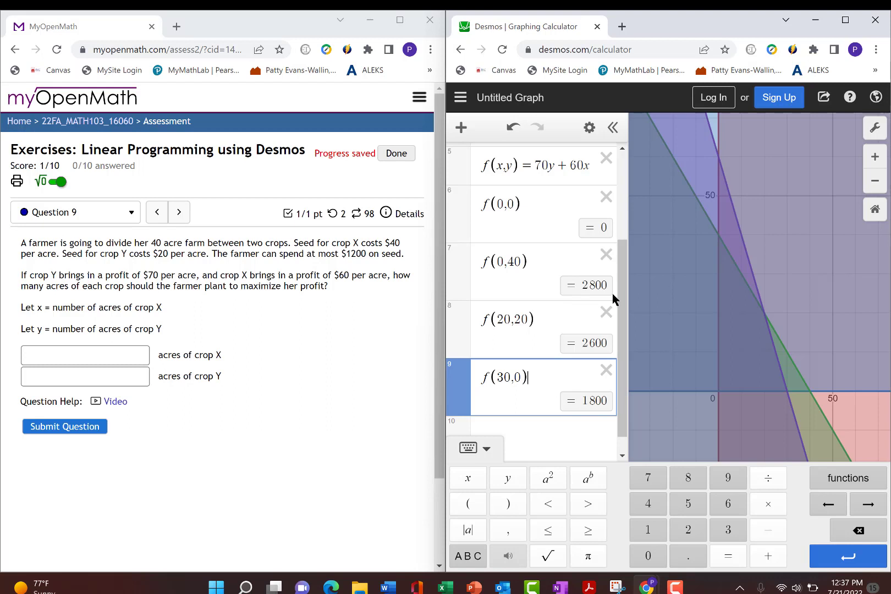
mouse_move(597, 301)
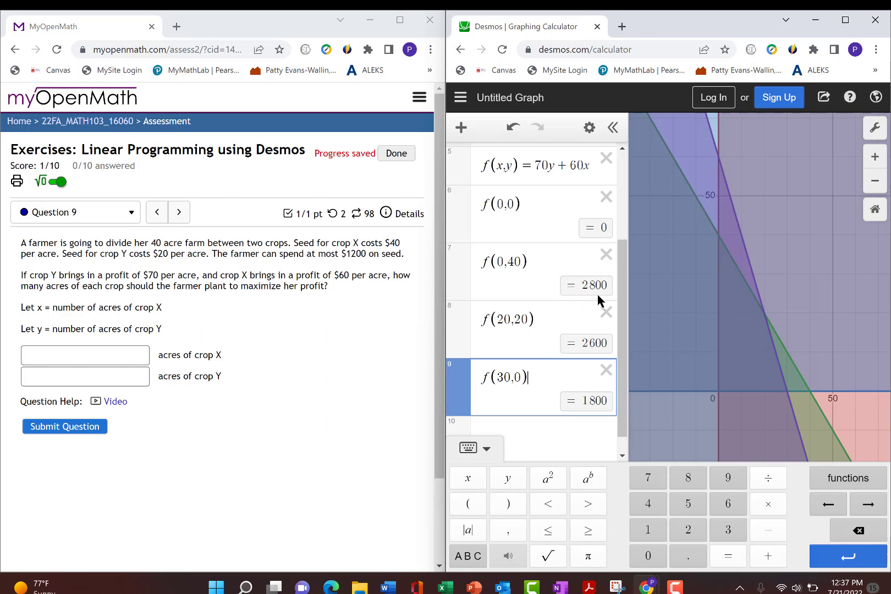
mouse_move(611, 294)
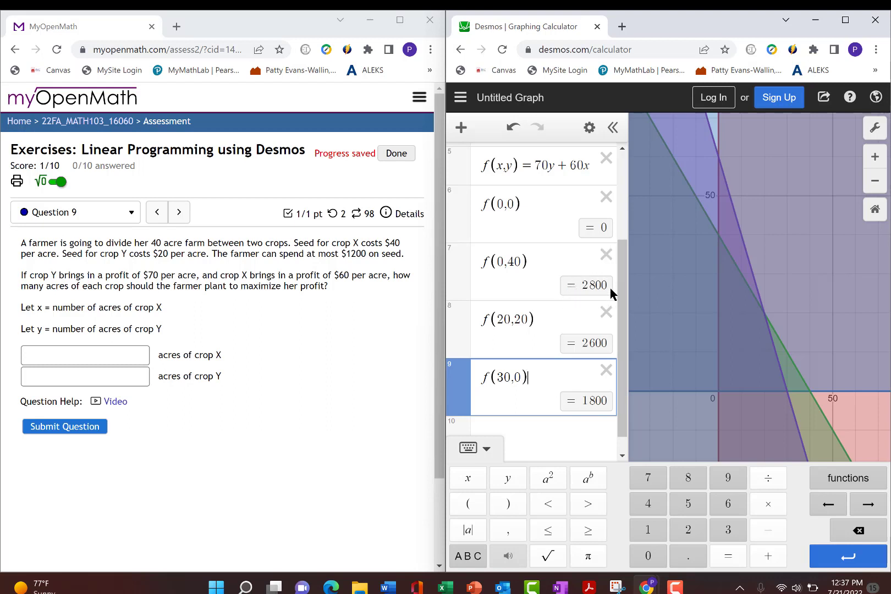
mouse_move(226, 351)
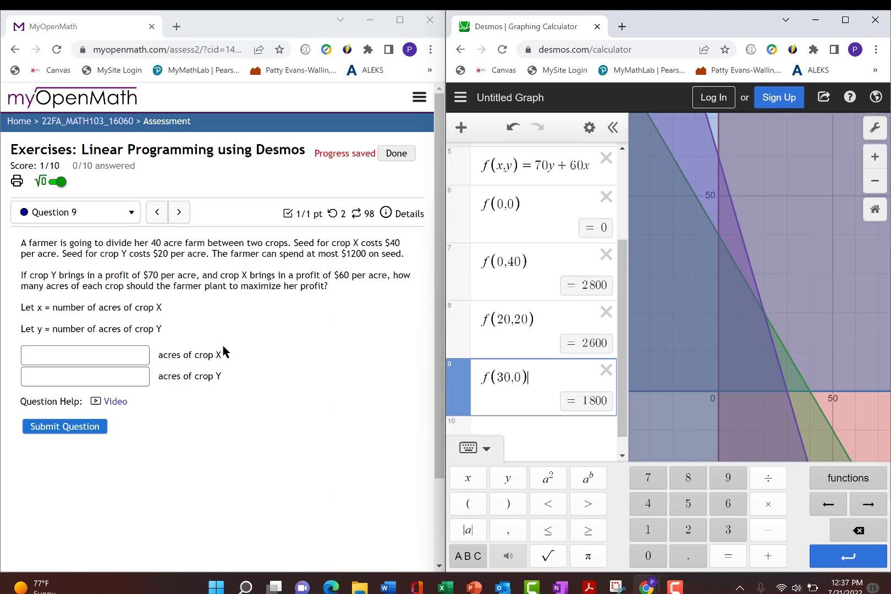
mouse_move(221, 387)
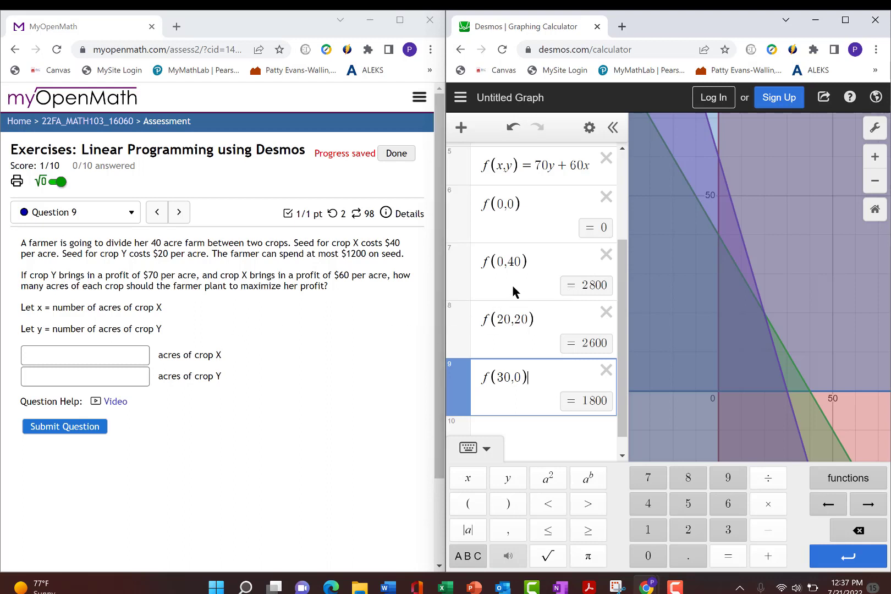
mouse_move(508, 253)
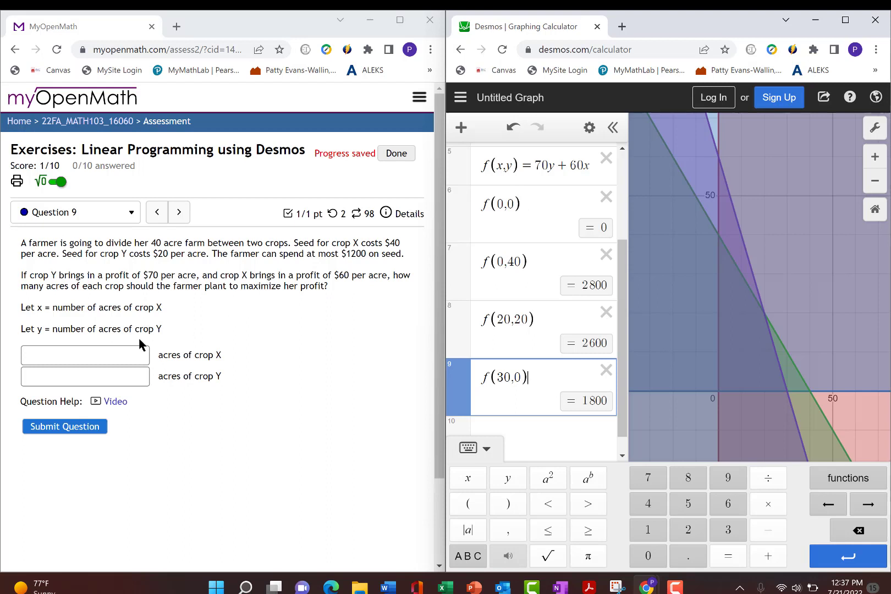
Step: Submit 0 acres of crop X and 40 acres of crop Y in MyOpenMath
left_click(85, 355)
type("0")
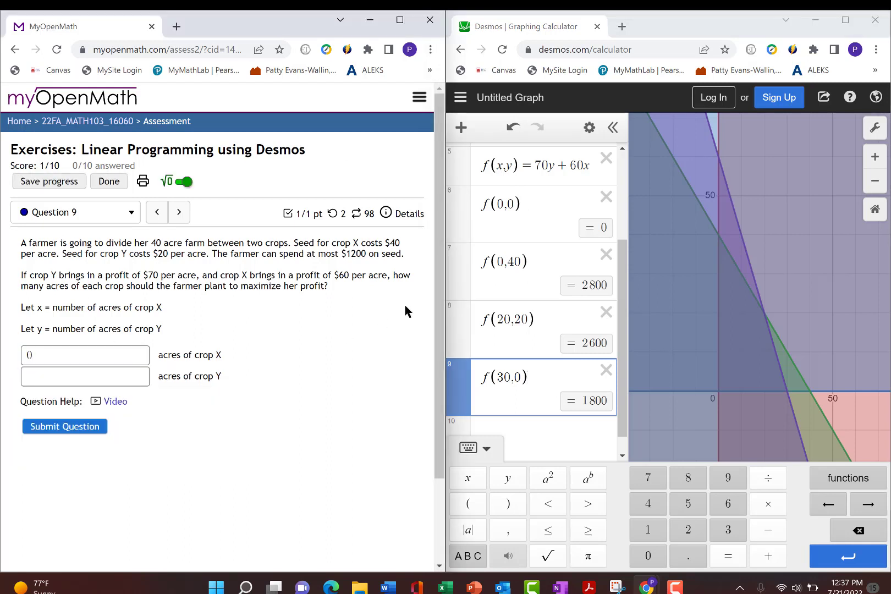
mouse_move(509, 230)
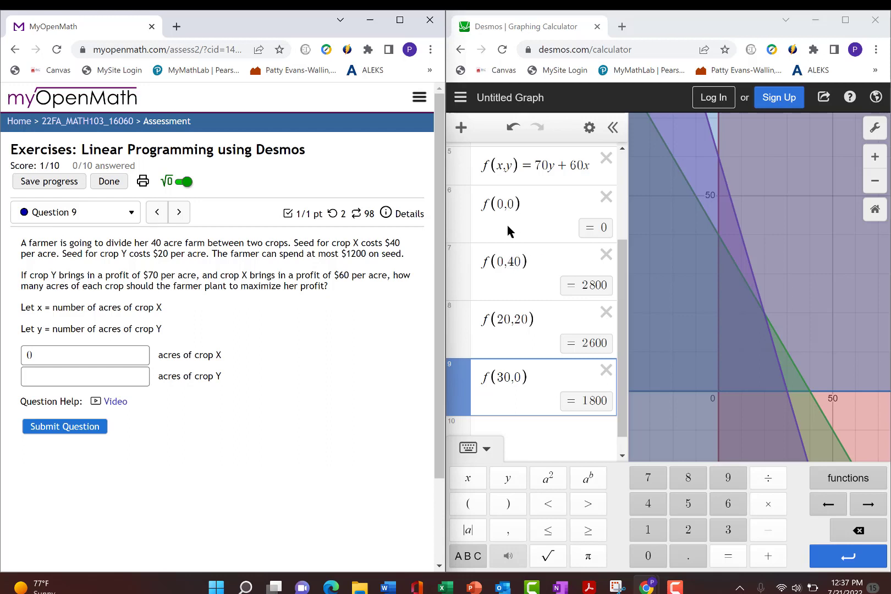
left_click(85, 375)
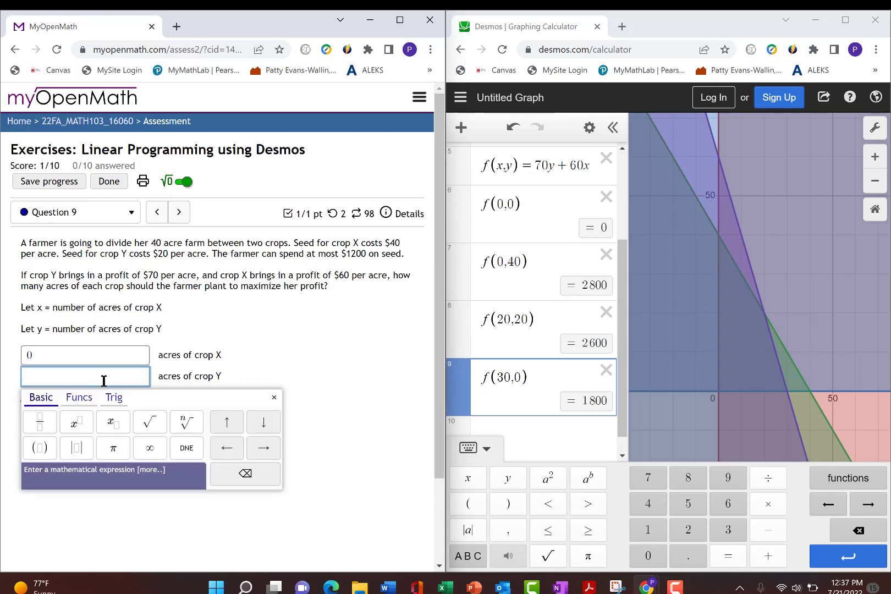
type("40")
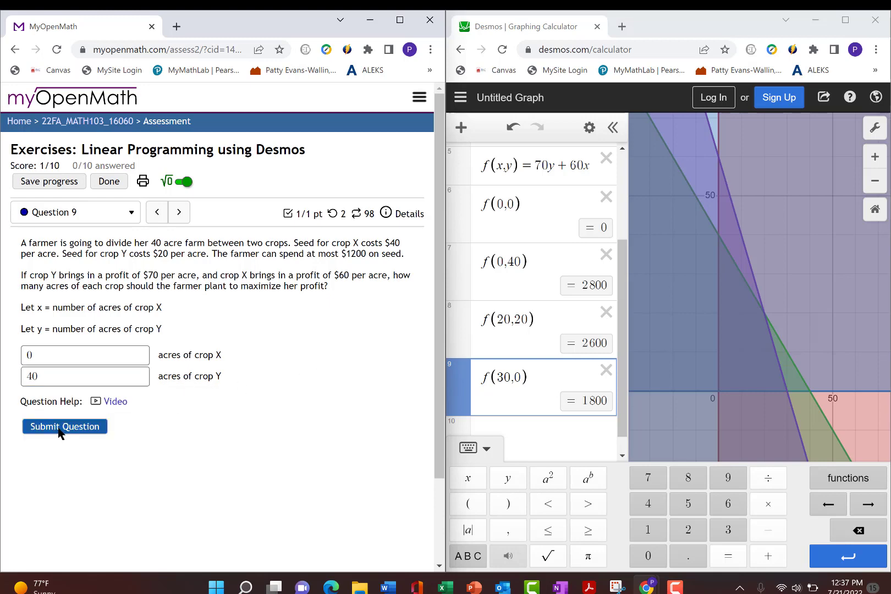
left_click(64, 426)
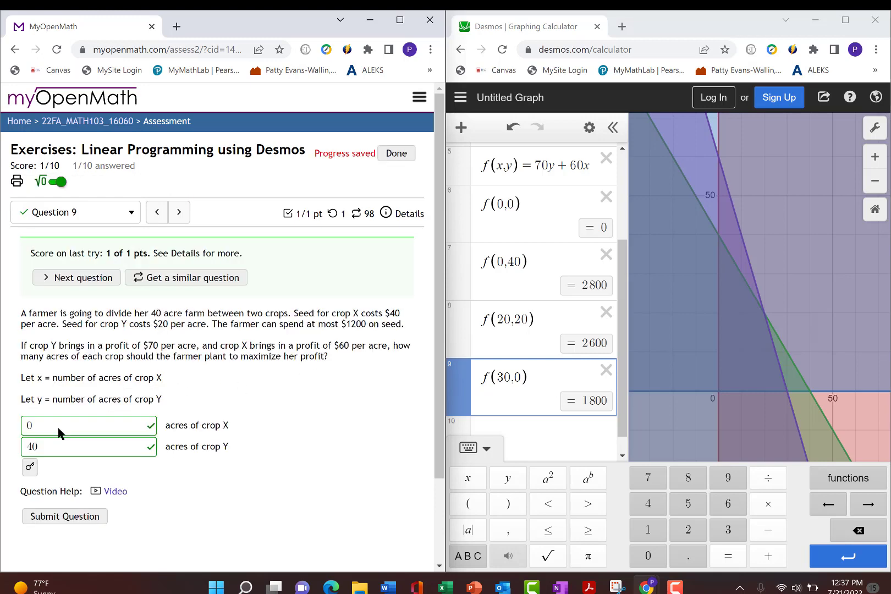